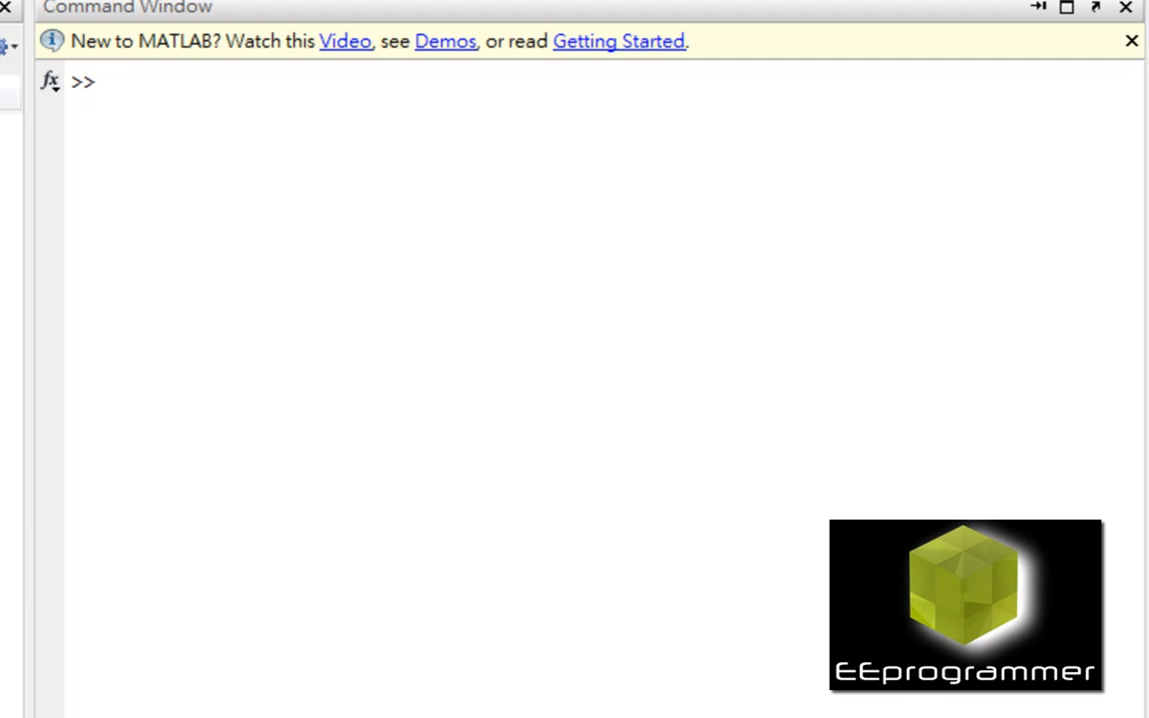
type("why")
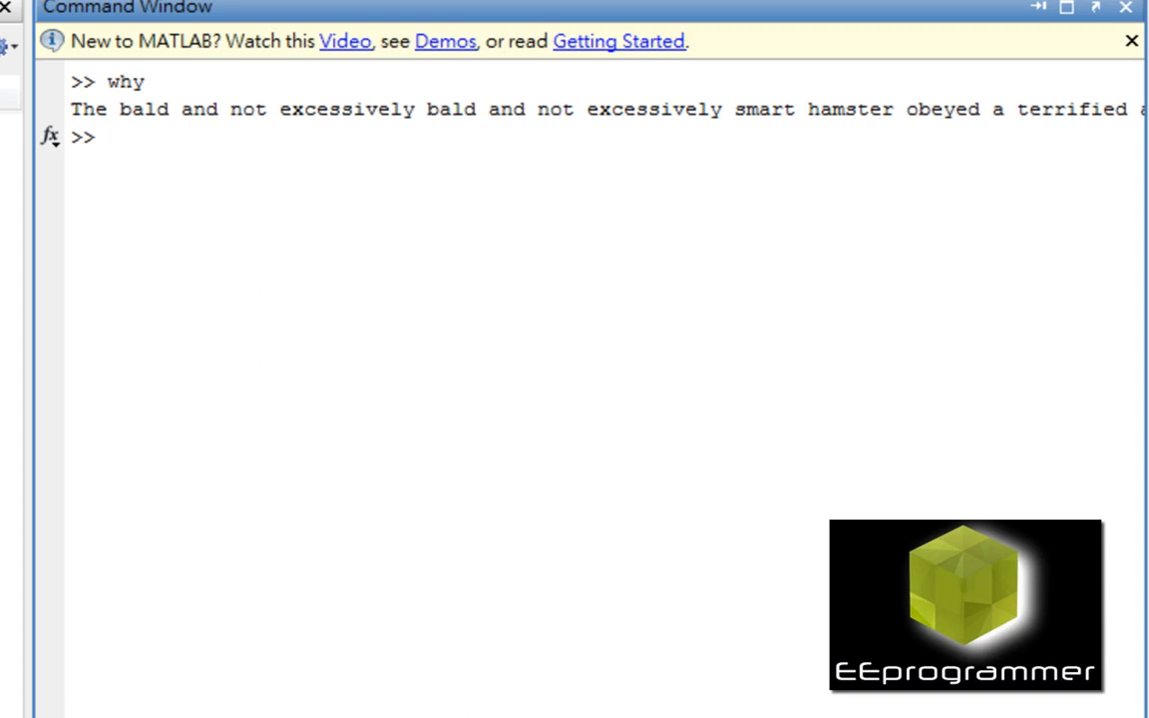
type("why")
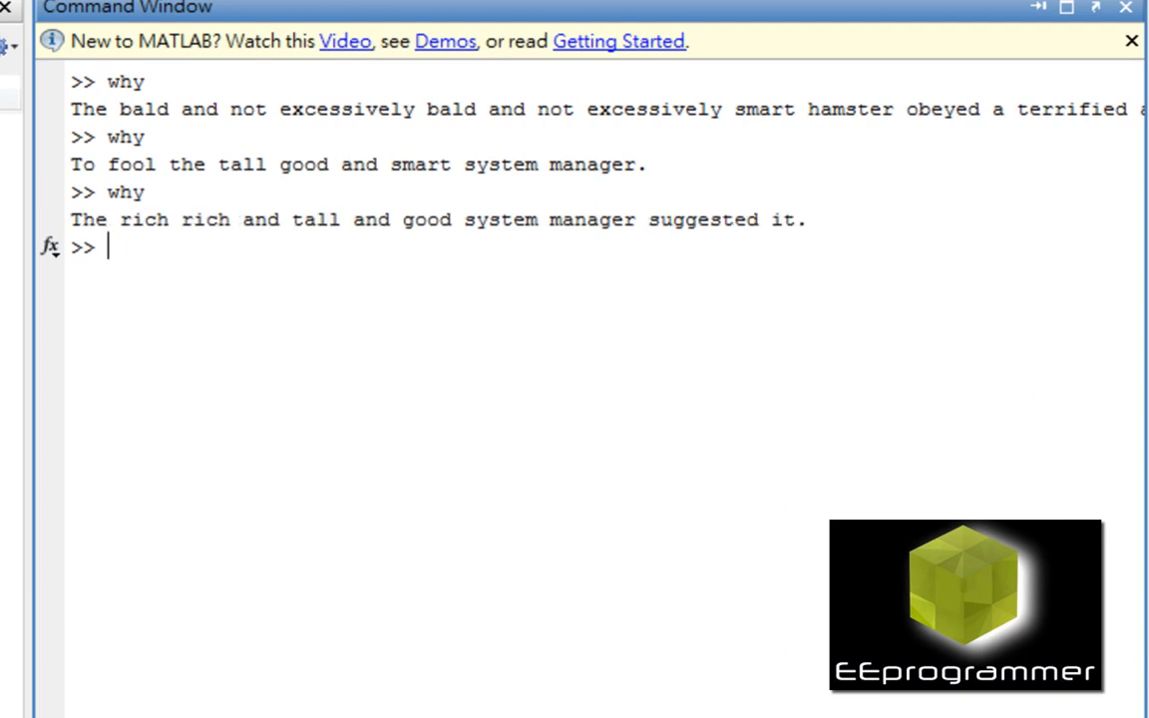
type("why")
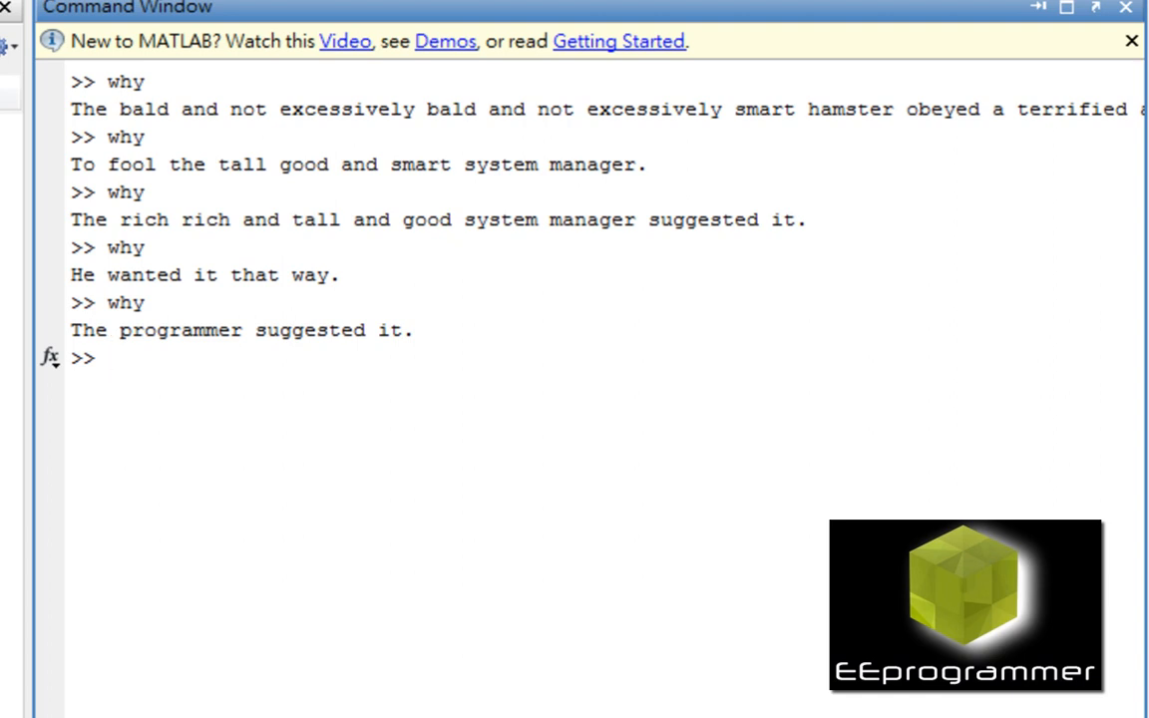
type("edit")
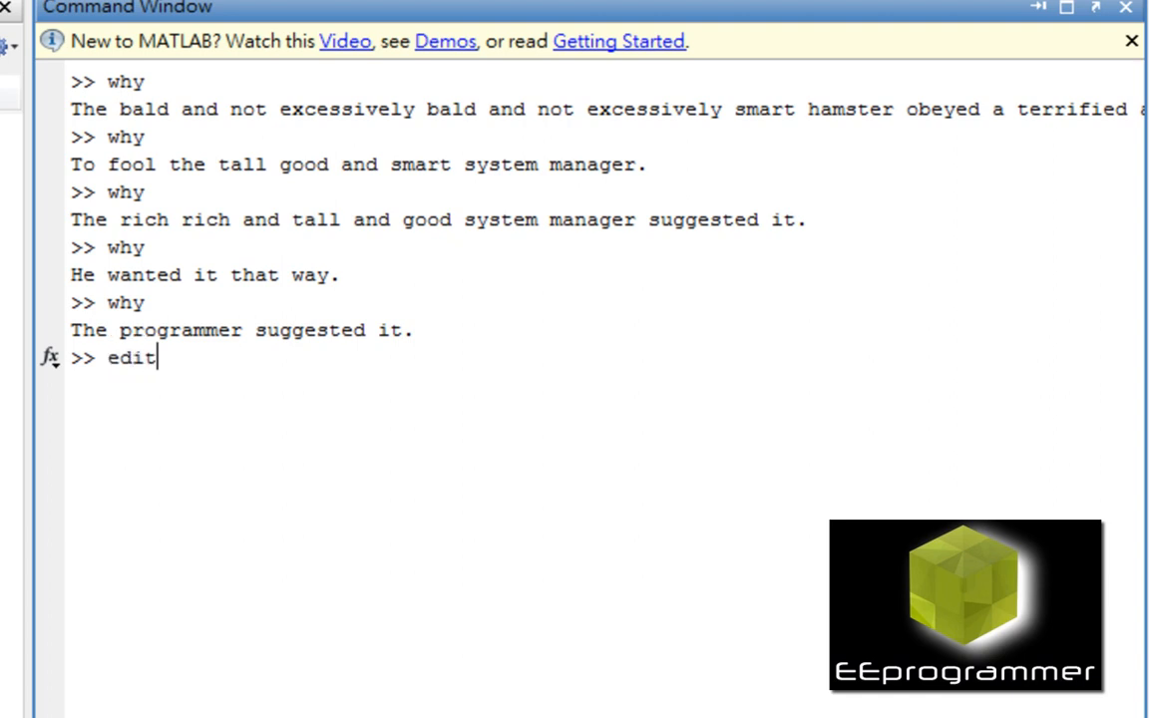
type("wh")
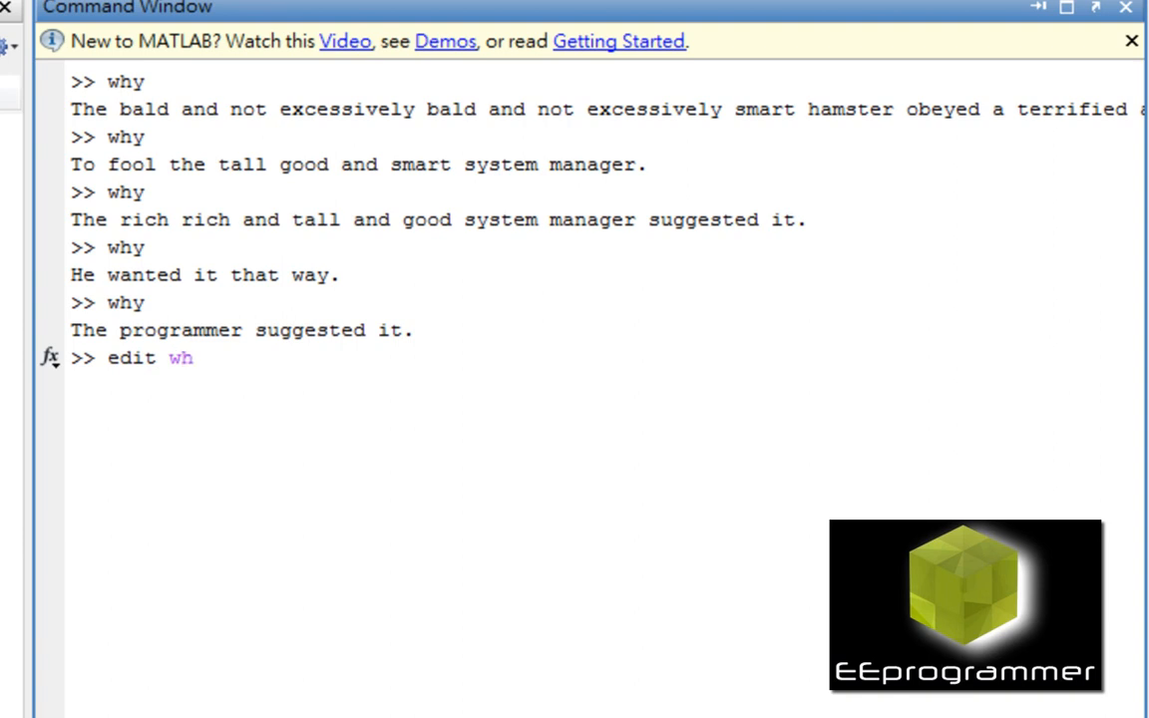
type("y")
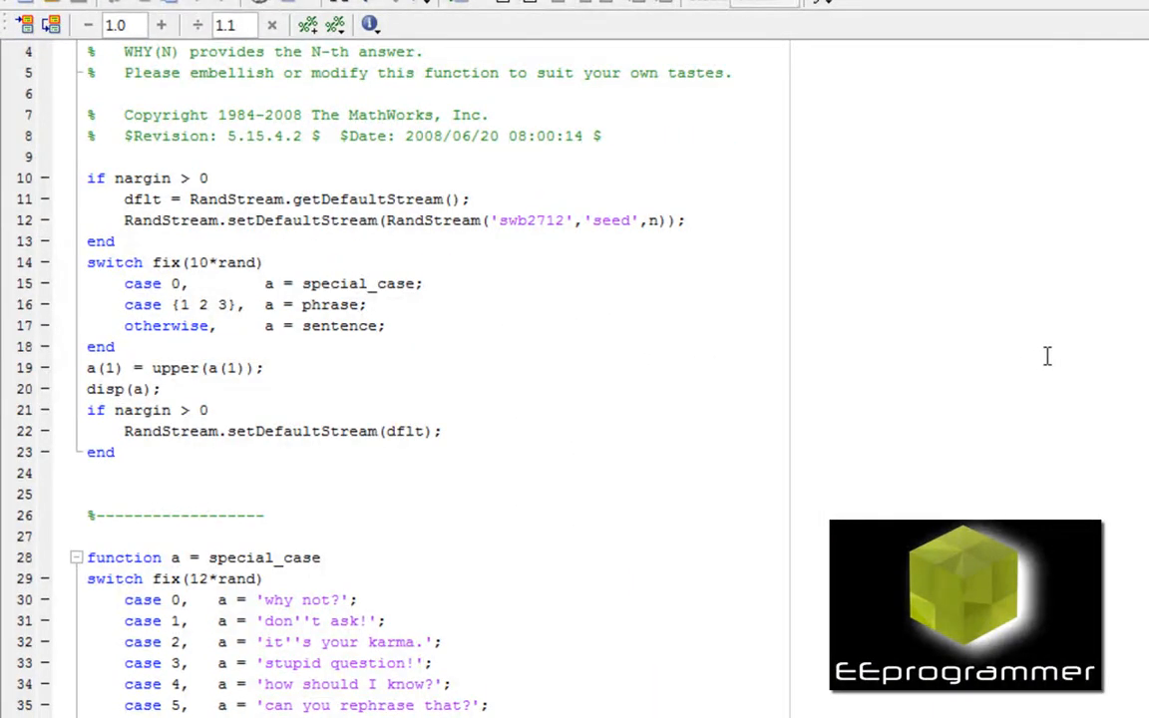
scroll("down", 3)
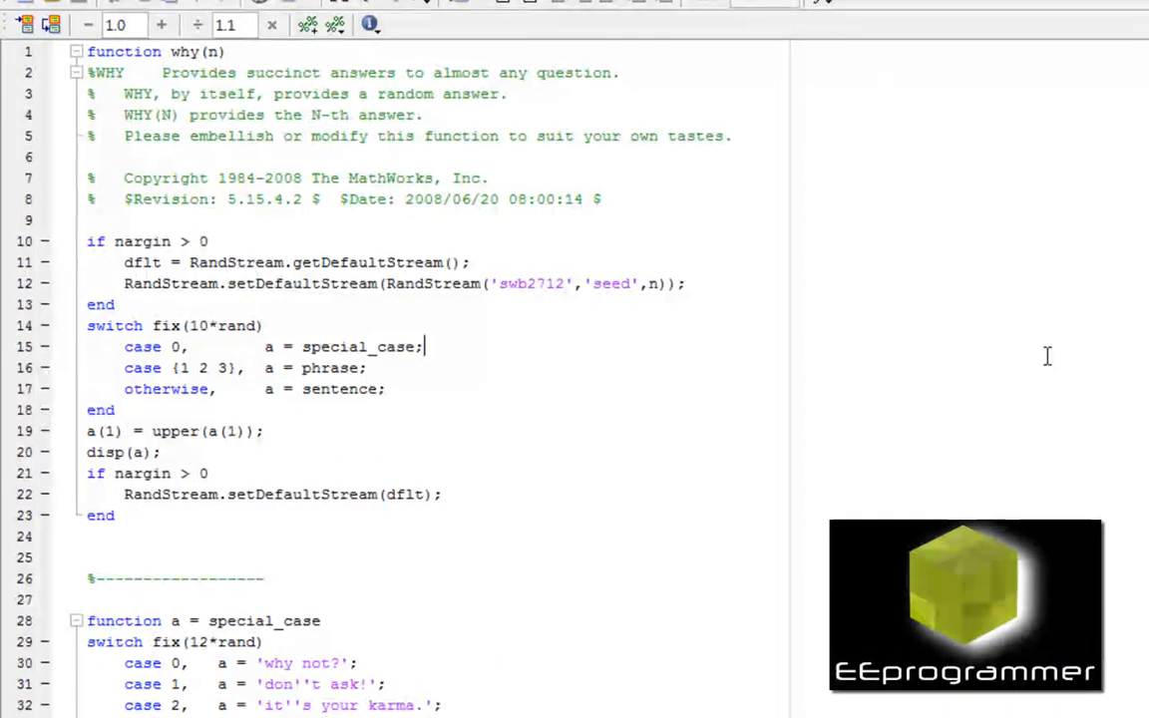
scroll("down", 3)
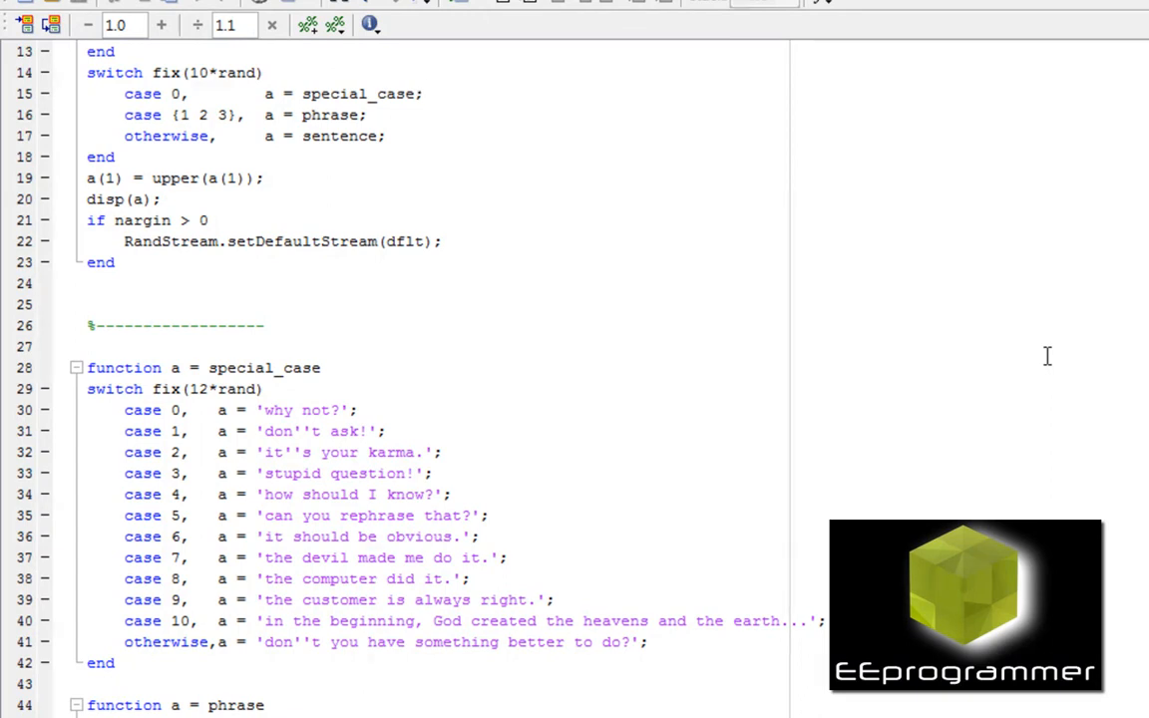
scroll("down", 3)
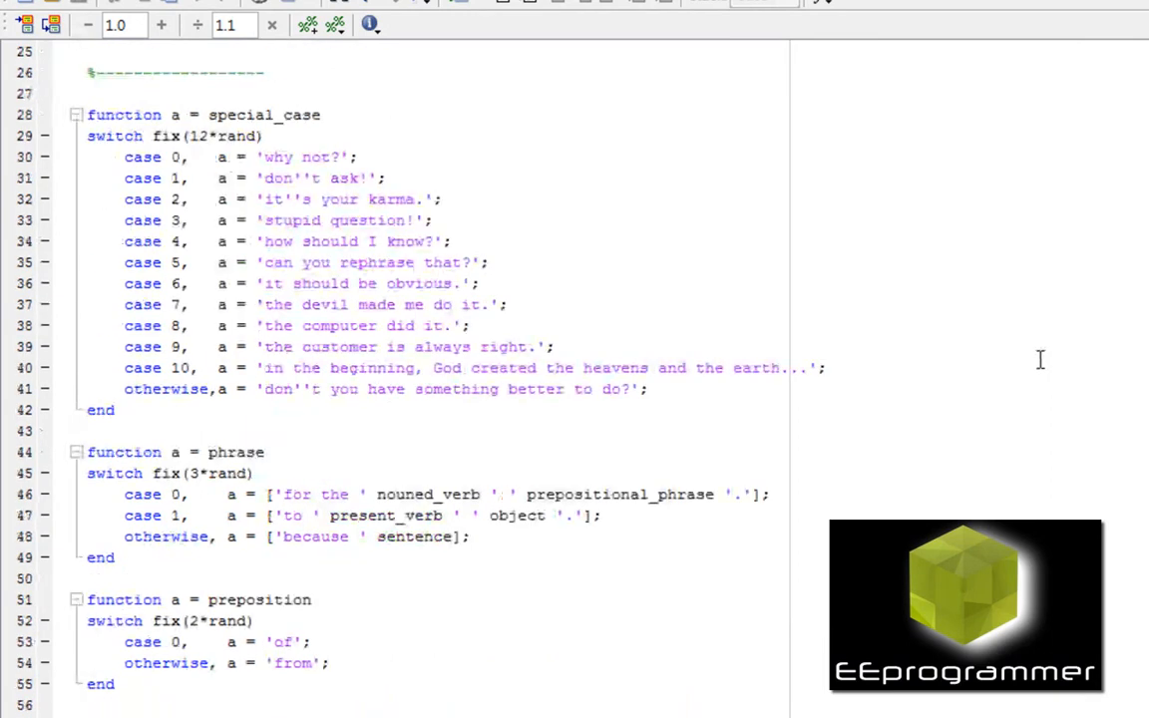